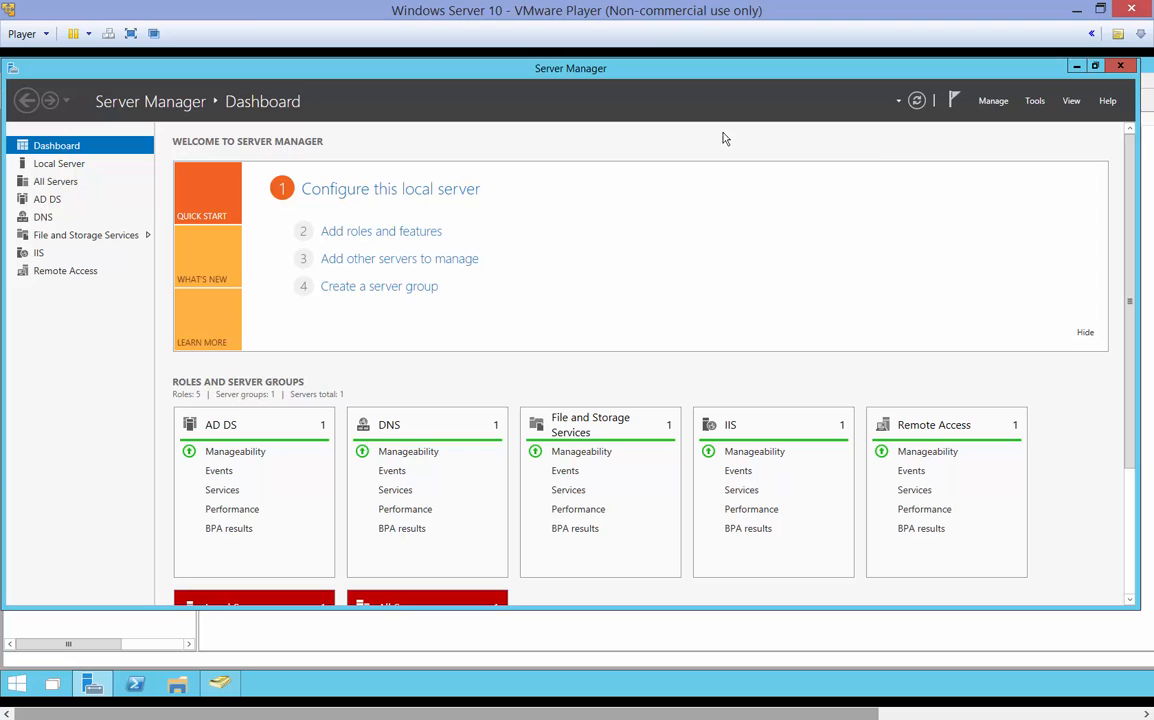
# Step: Launch Group Policy Management from Server Manager and edit TestGPO under OUforTestUsers
pyautogui.click(1035, 100)
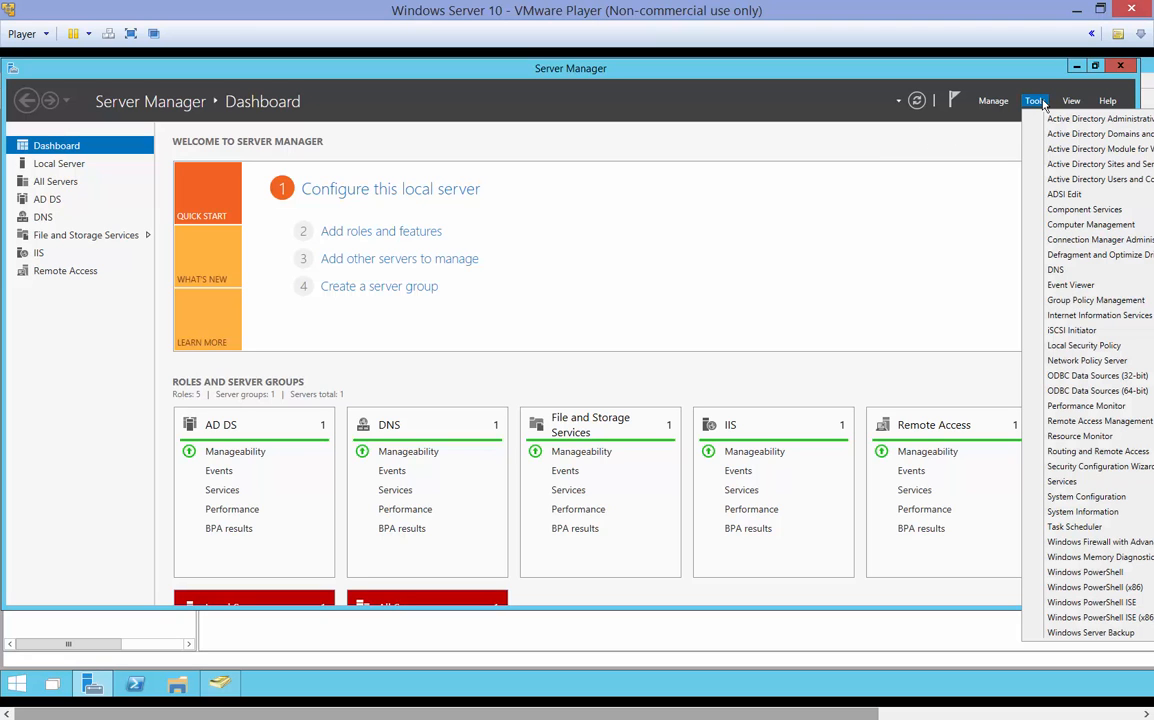
pyautogui.moveTo(1081, 305)
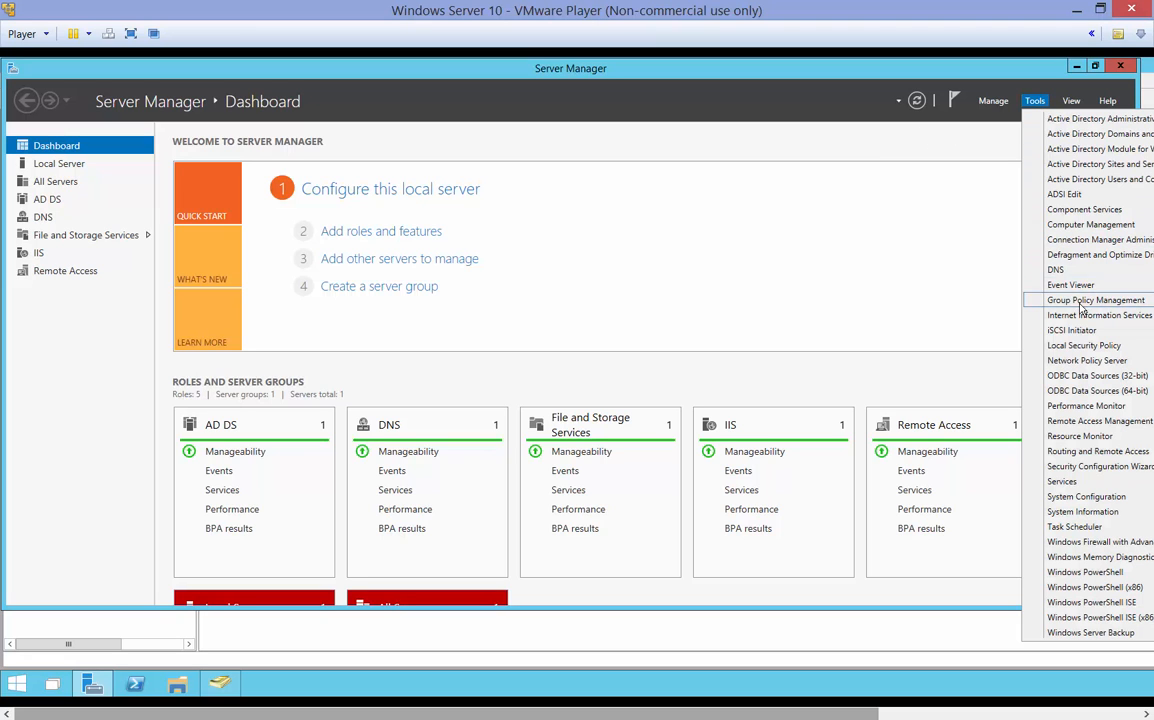
pyautogui.click(1080, 300)
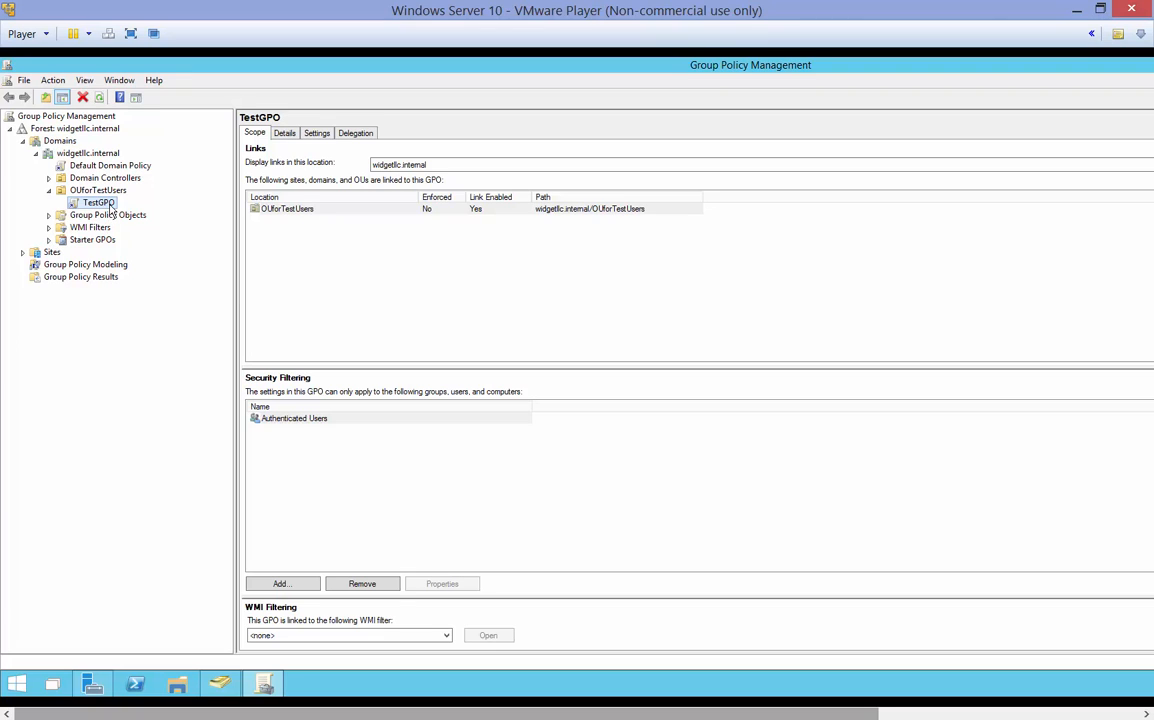
pyautogui.rightClick(98, 202)
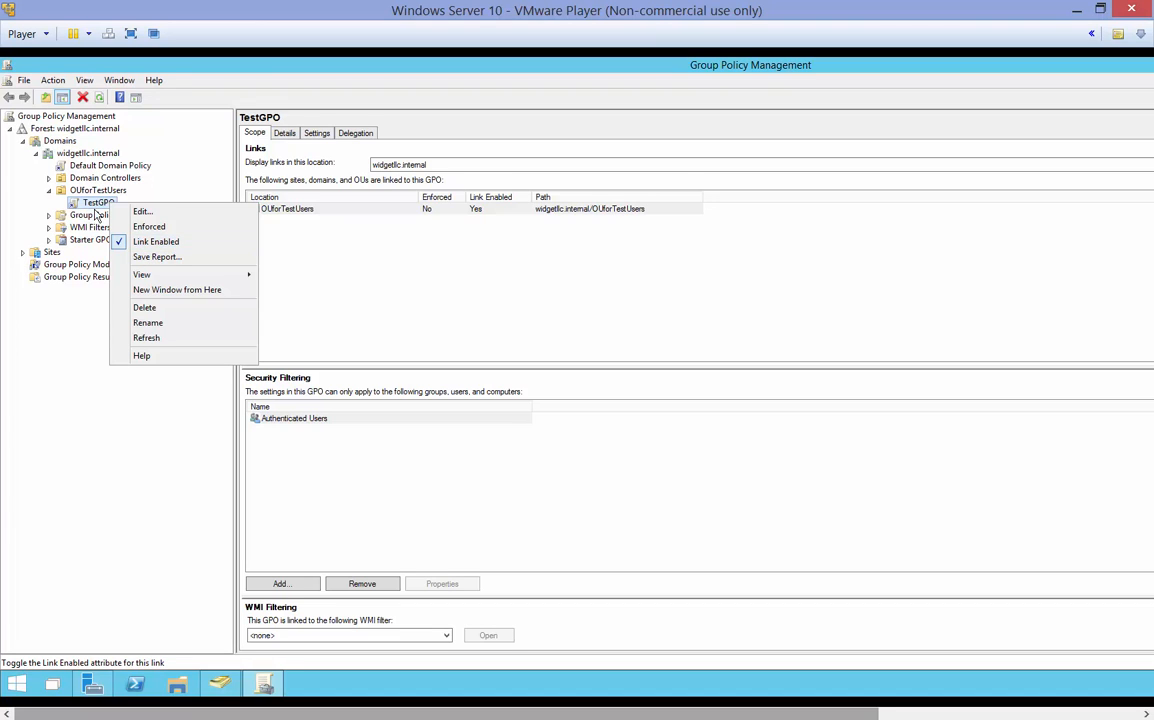
pyautogui.click(143, 210)
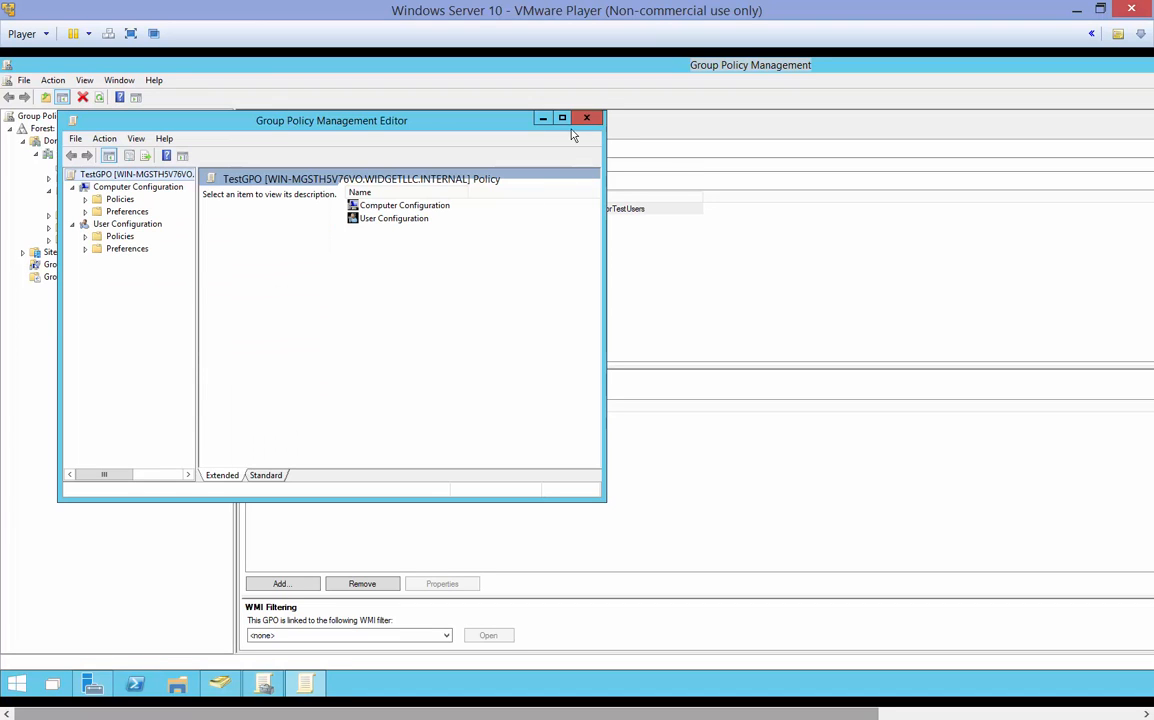
# Step: Maximize the editor and expand User Configuration Policies, browsing Windows Settings and Folder Redirection
pyautogui.click(563, 117)
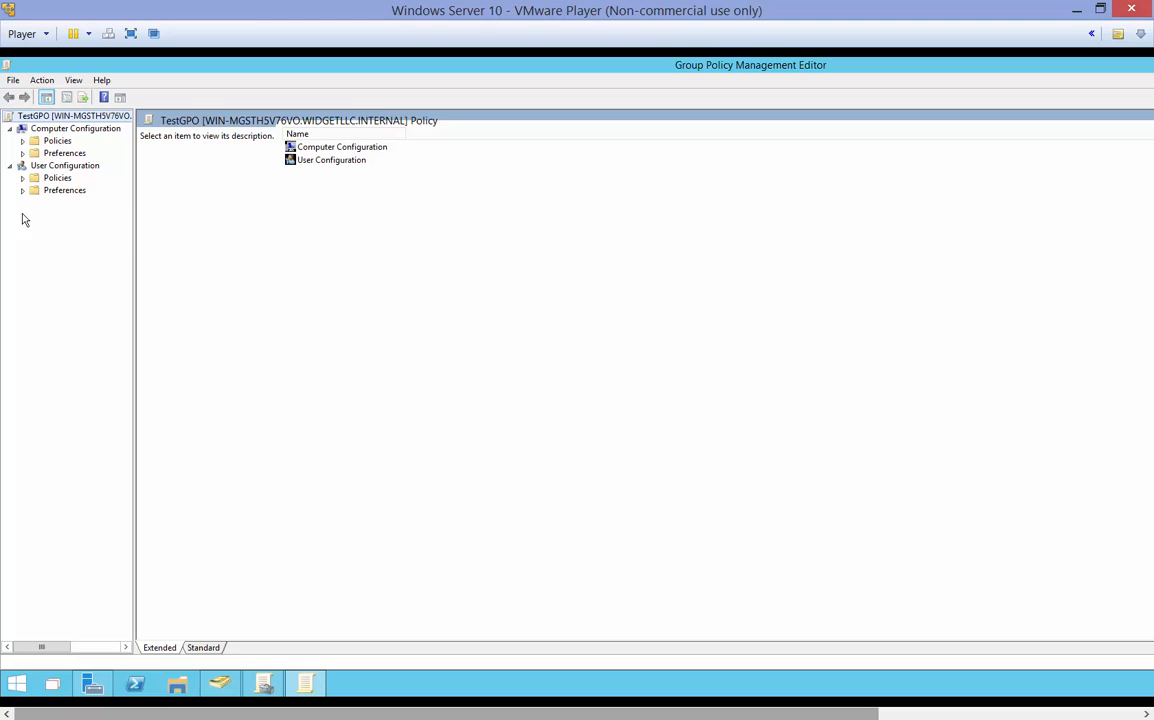
pyautogui.moveTo(73, 178)
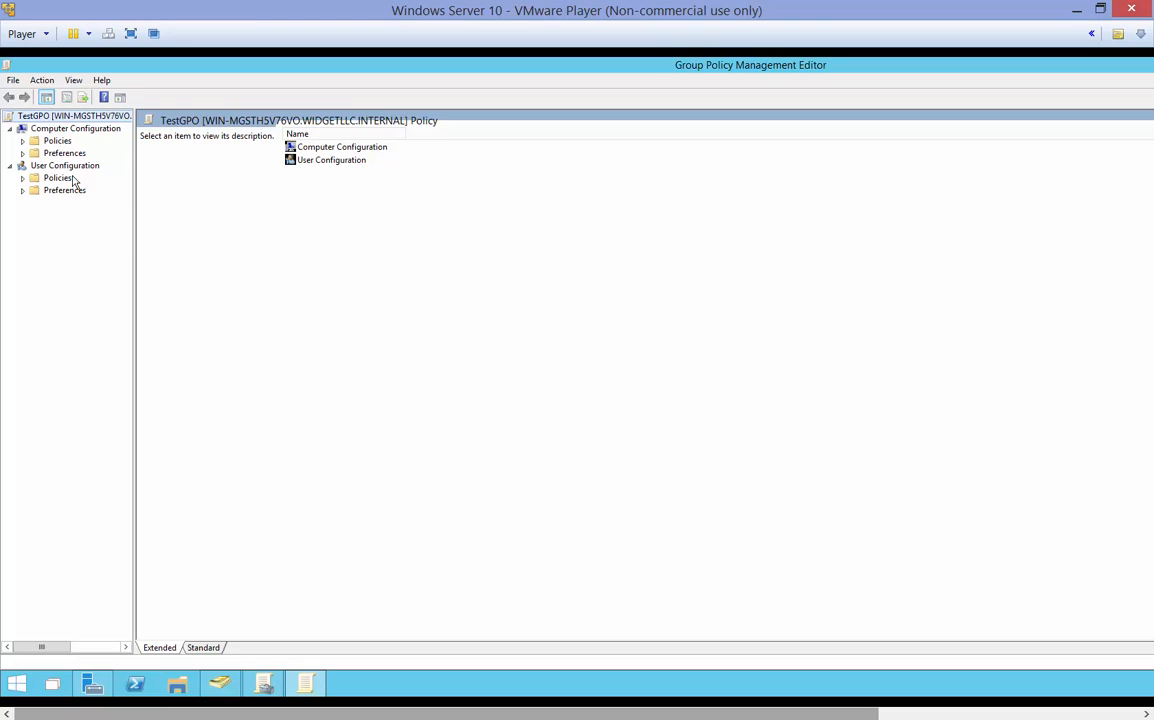
pyautogui.moveTo(85, 174)
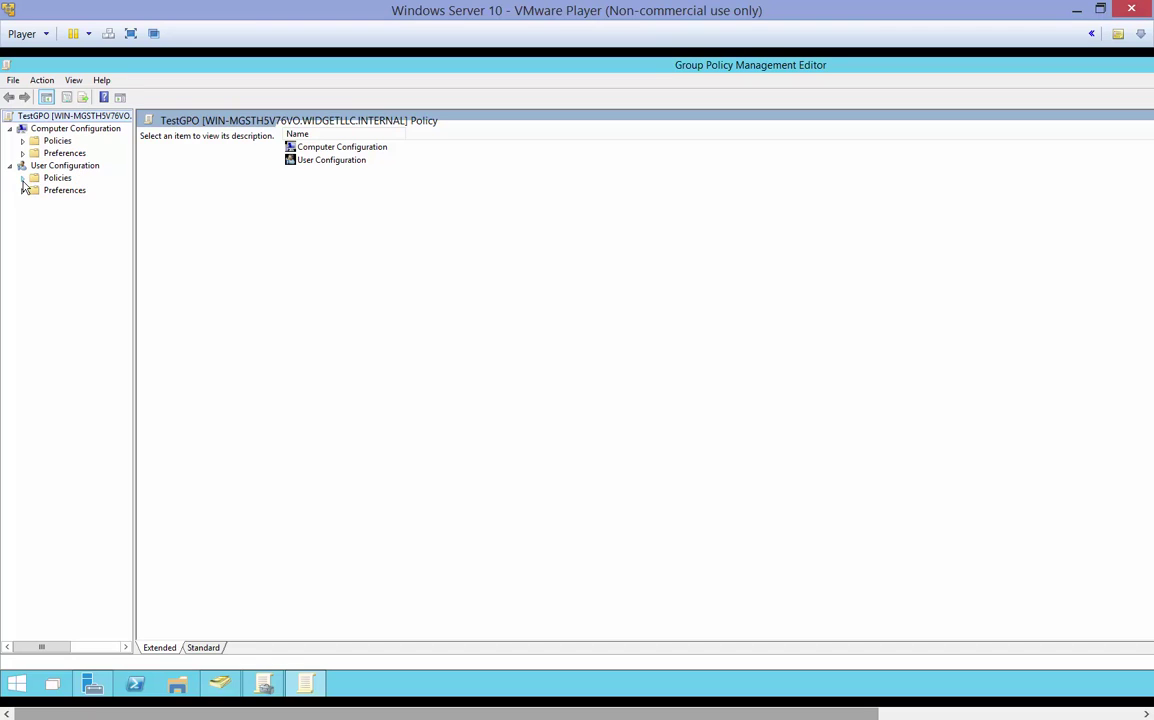
pyautogui.click(22, 177)
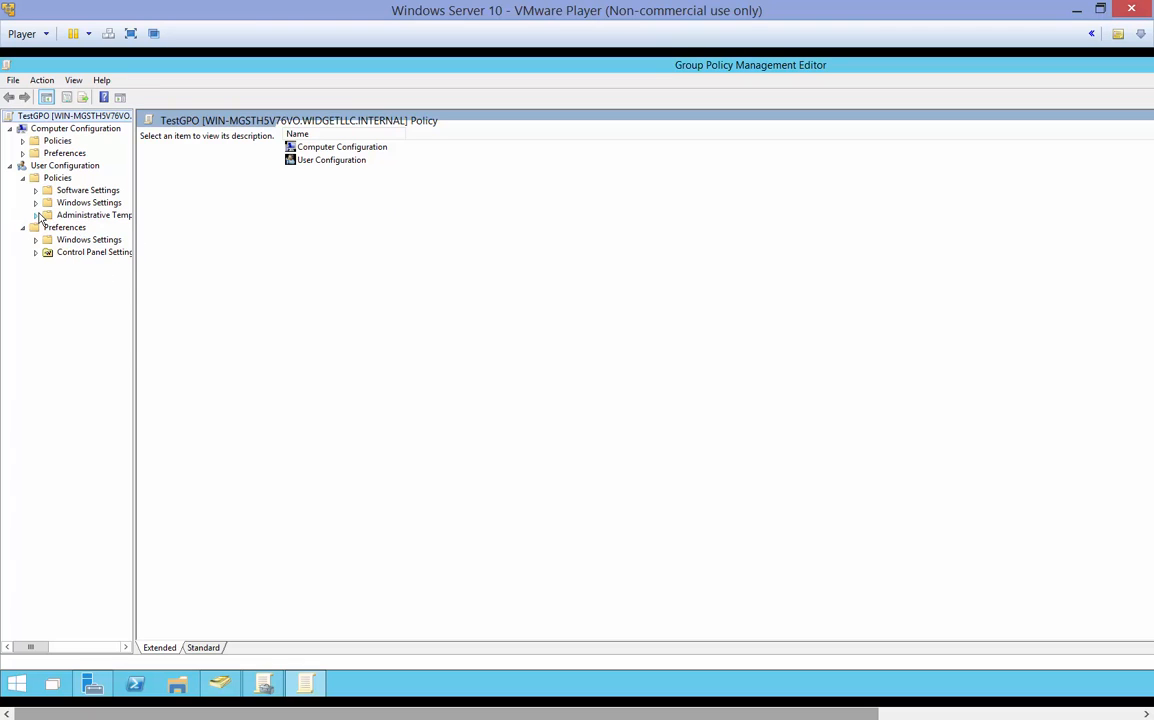
pyautogui.click(34, 202)
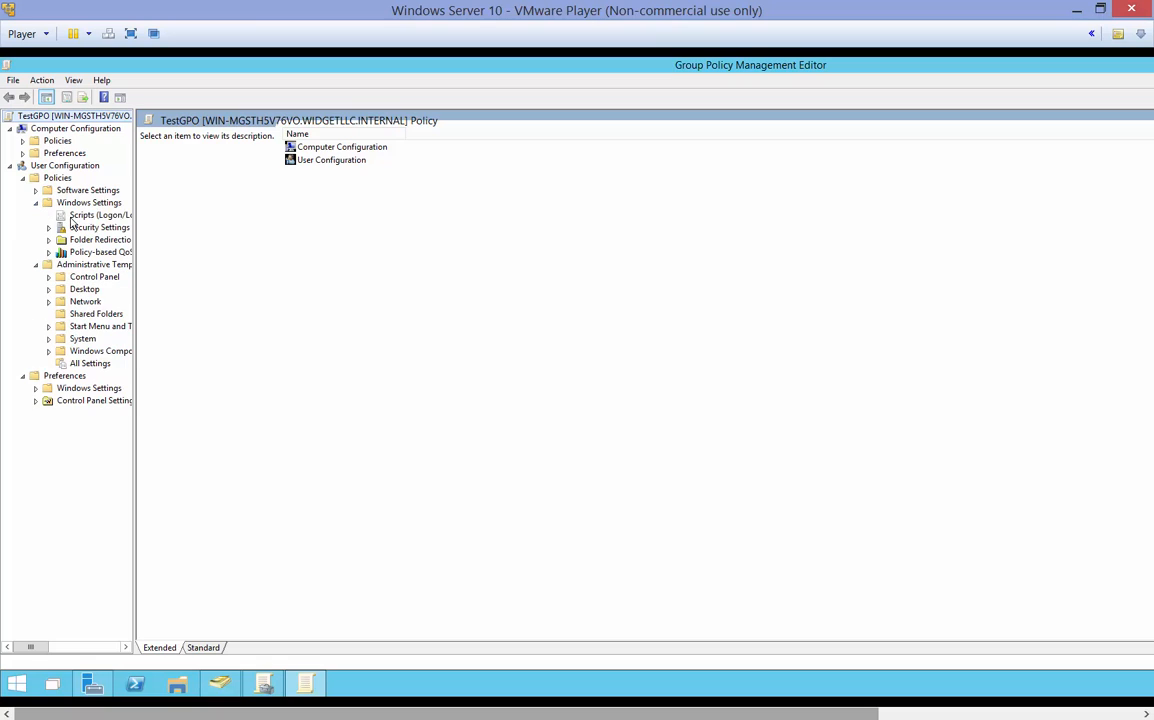
pyautogui.click(100, 215)
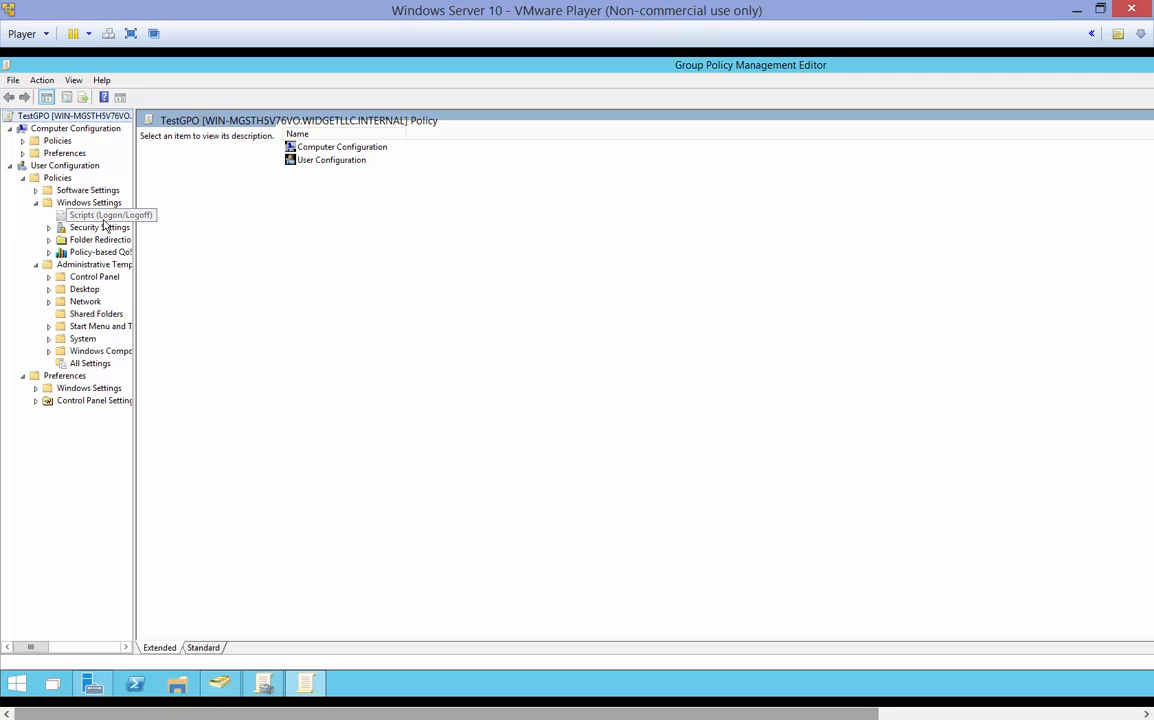
pyautogui.click(99, 239)
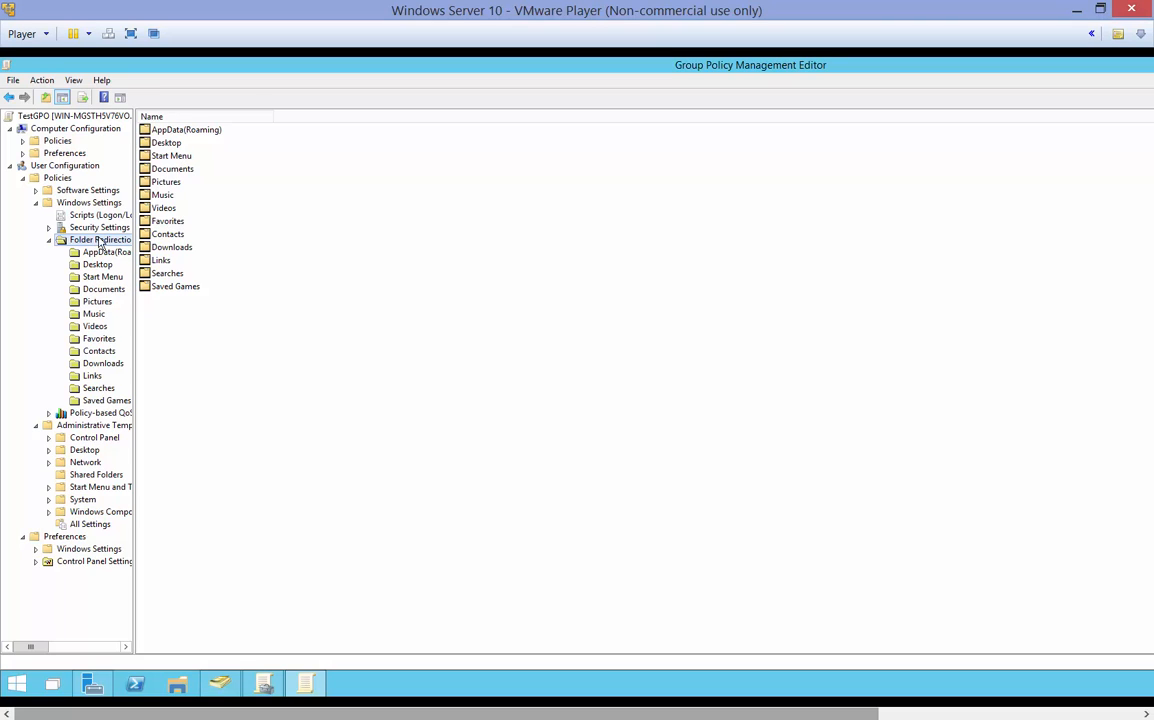
pyautogui.click(47, 239)
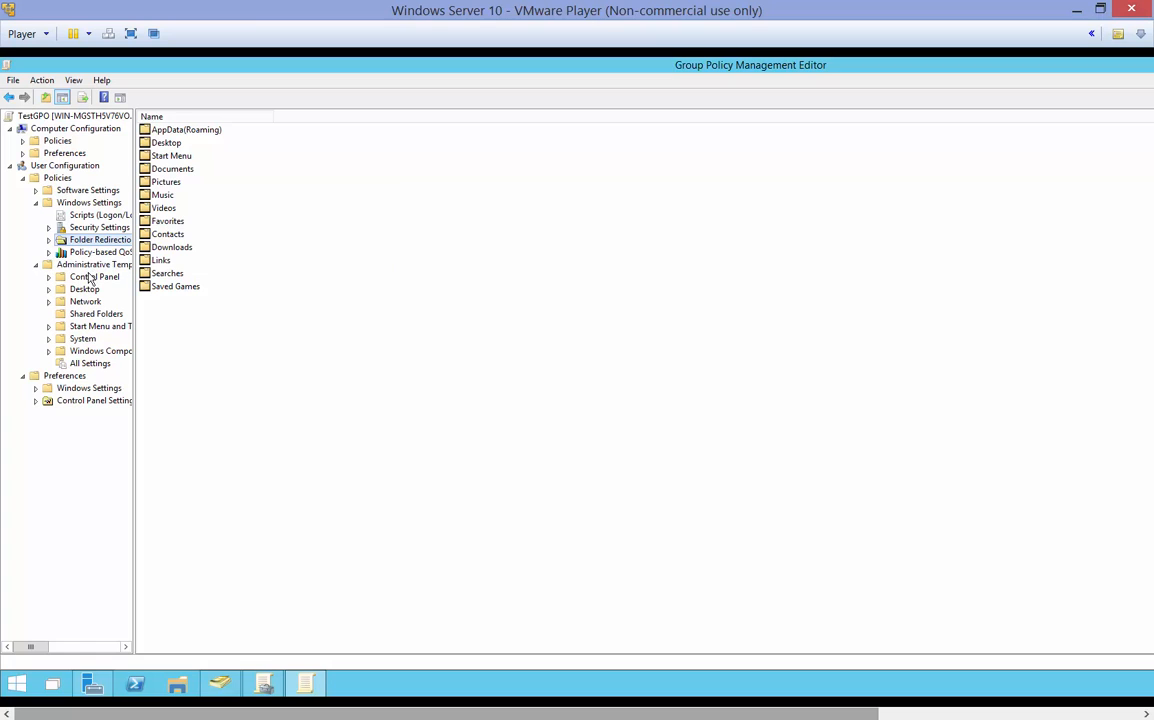
# Step: Browse Administrative Templates to Network Connections and open 'Prohibit TCP/IP advanced configuration'
pyautogui.click(84, 276)
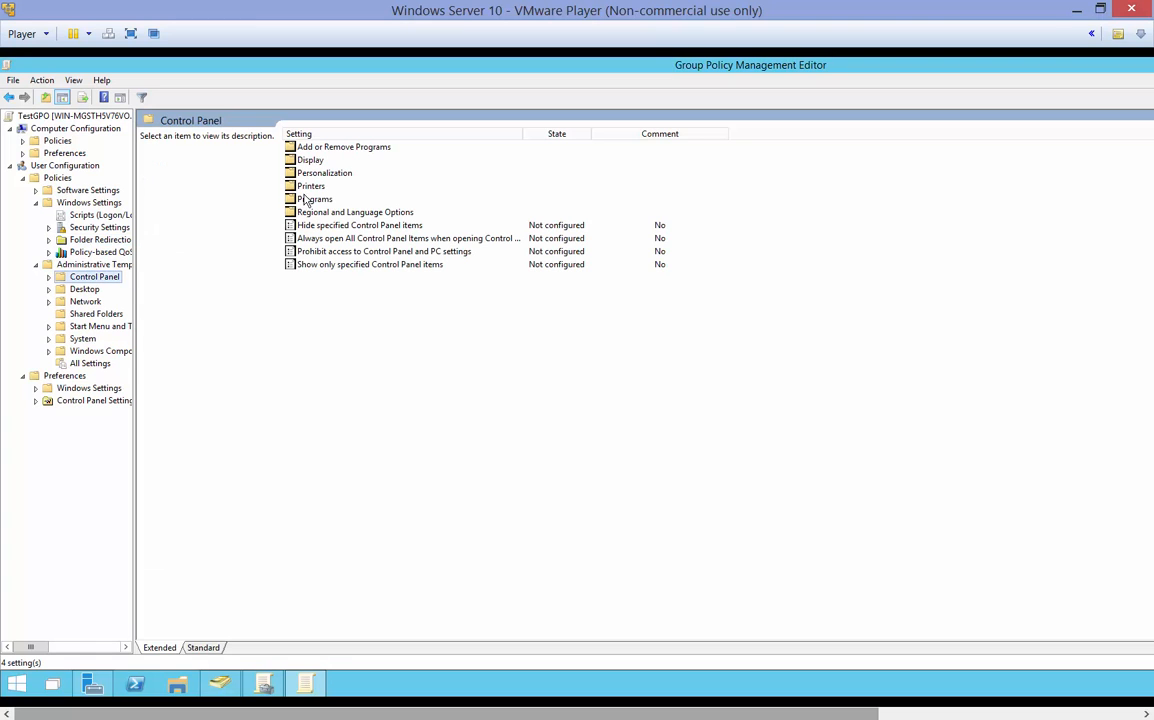
pyautogui.click(84, 289)
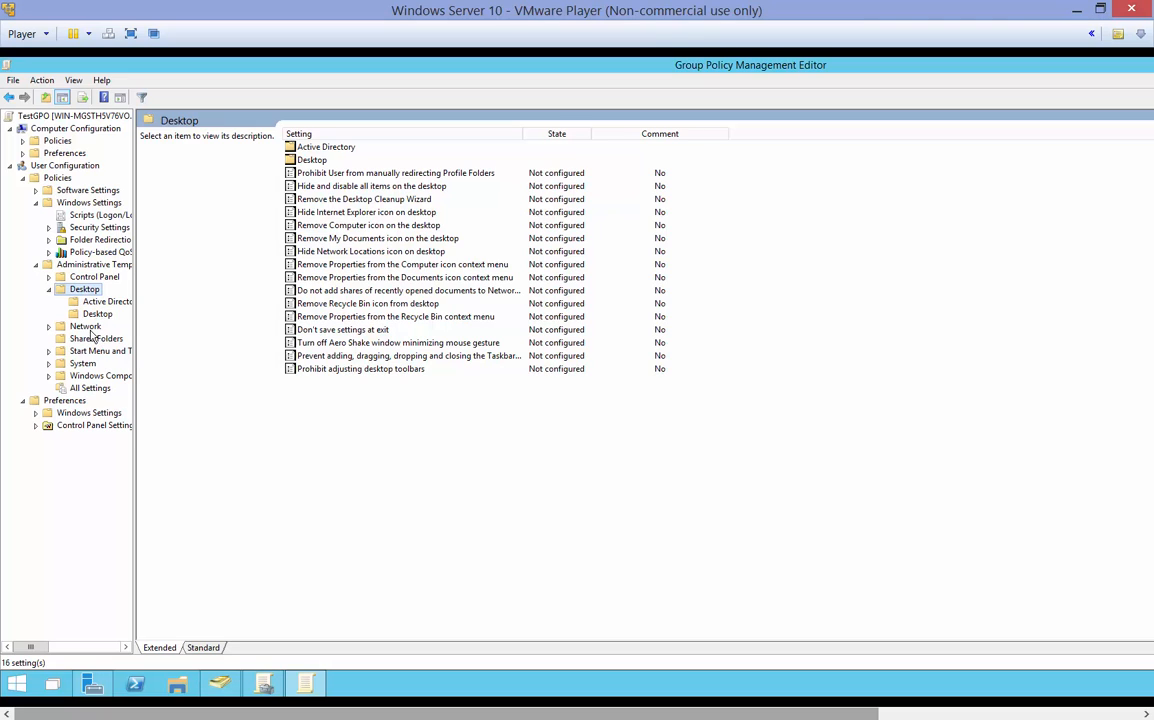
pyautogui.click(85, 326)
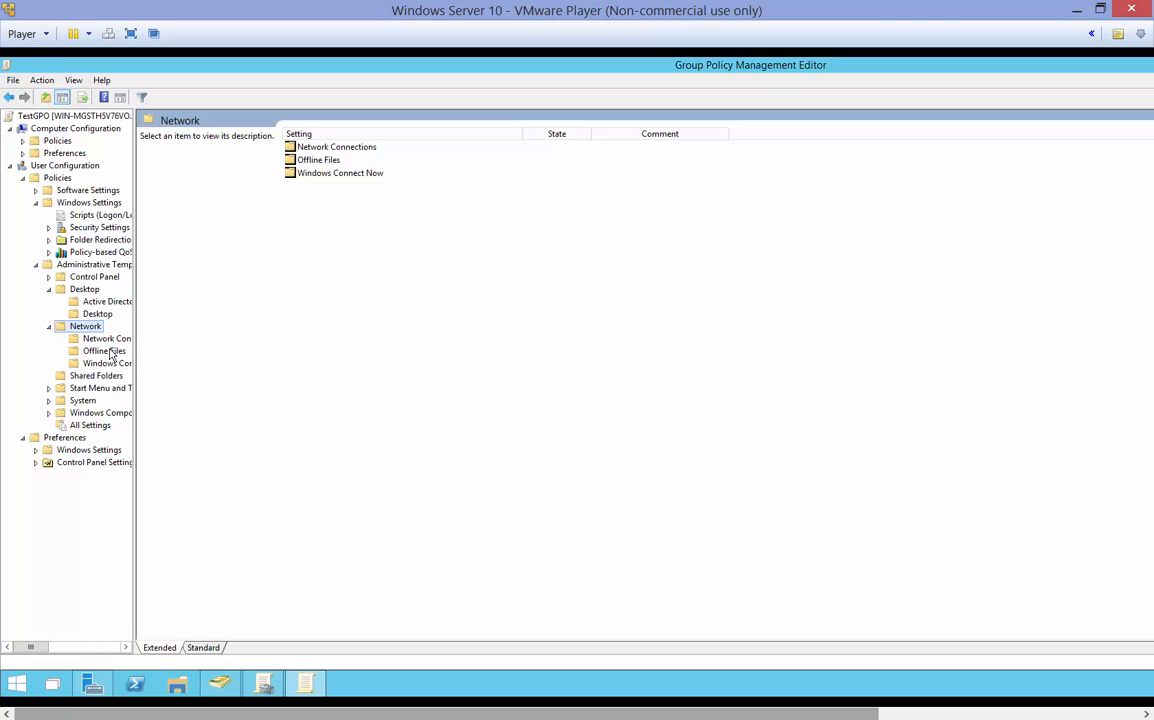
pyautogui.click(95, 375)
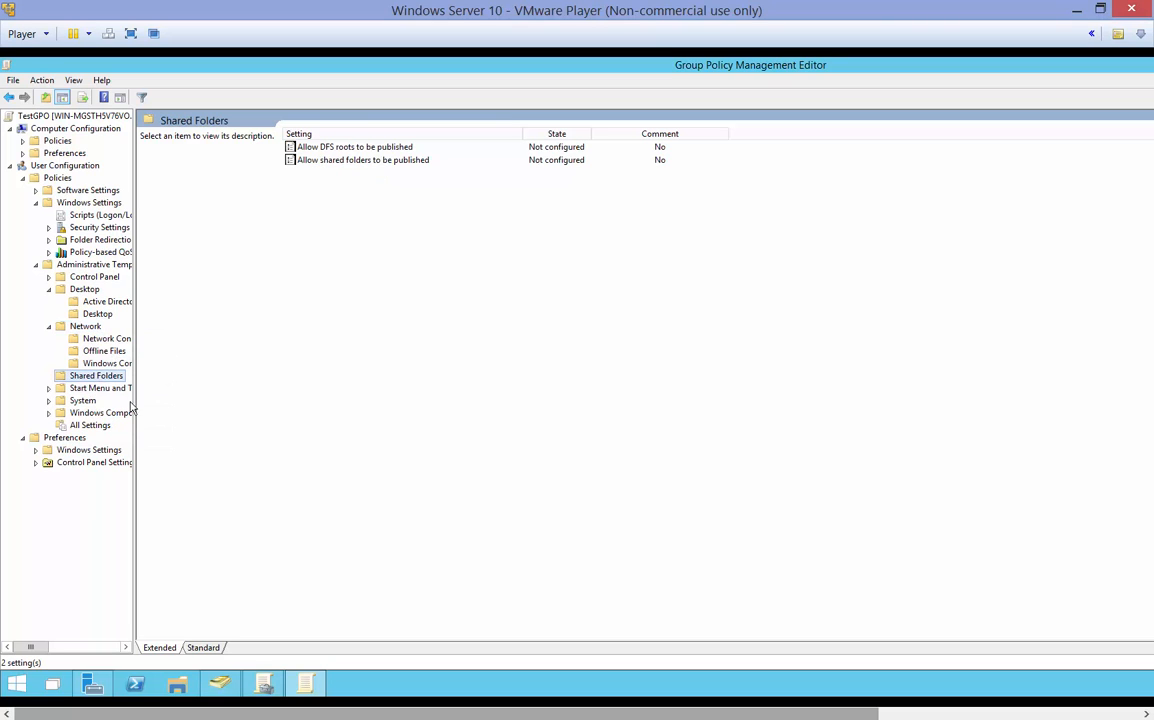
pyautogui.moveTo(96, 349)
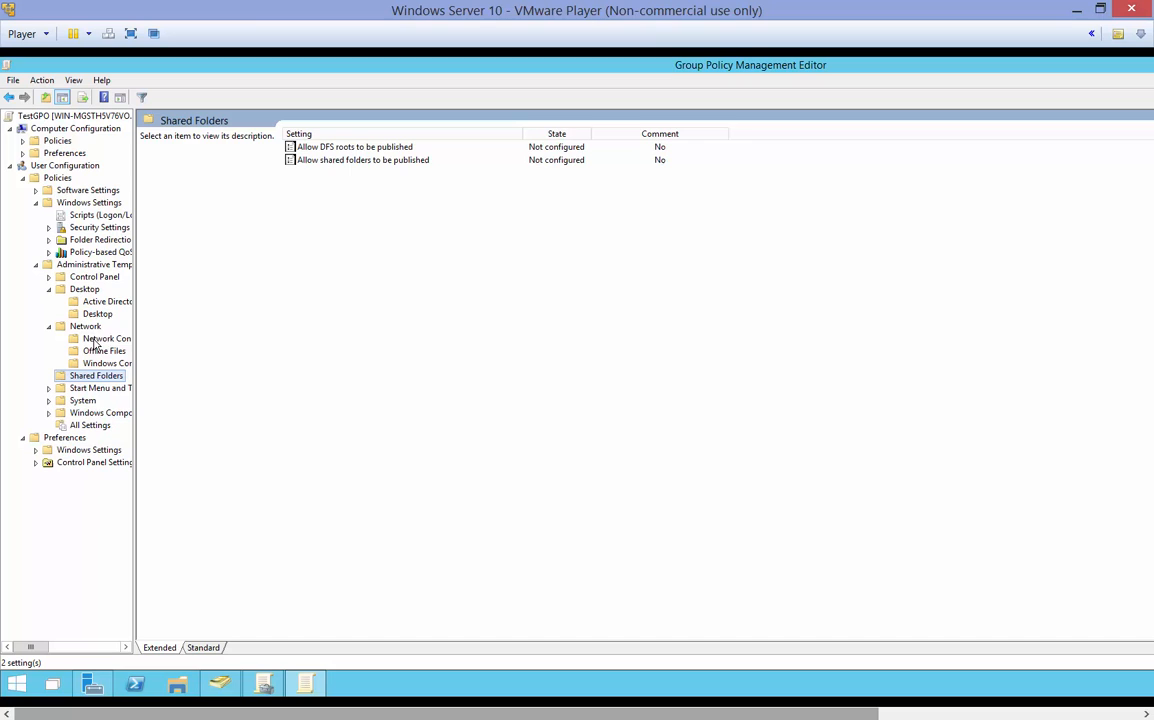
pyautogui.moveTo(103, 330)
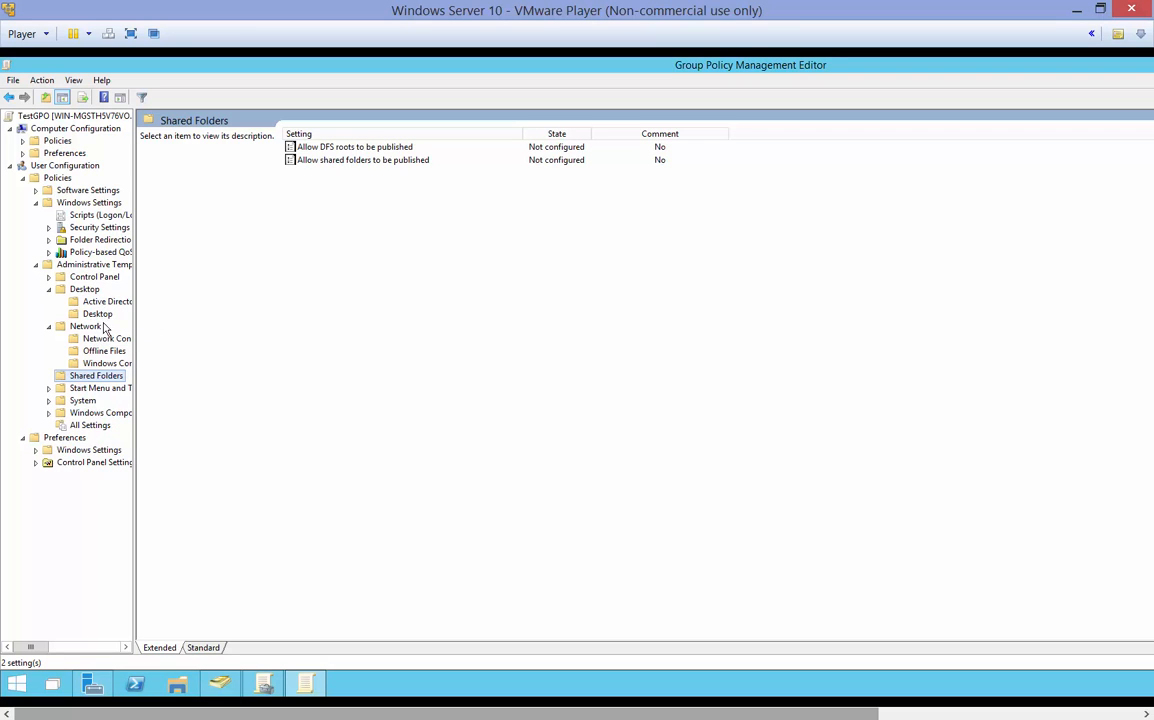
pyautogui.click(105, 338)
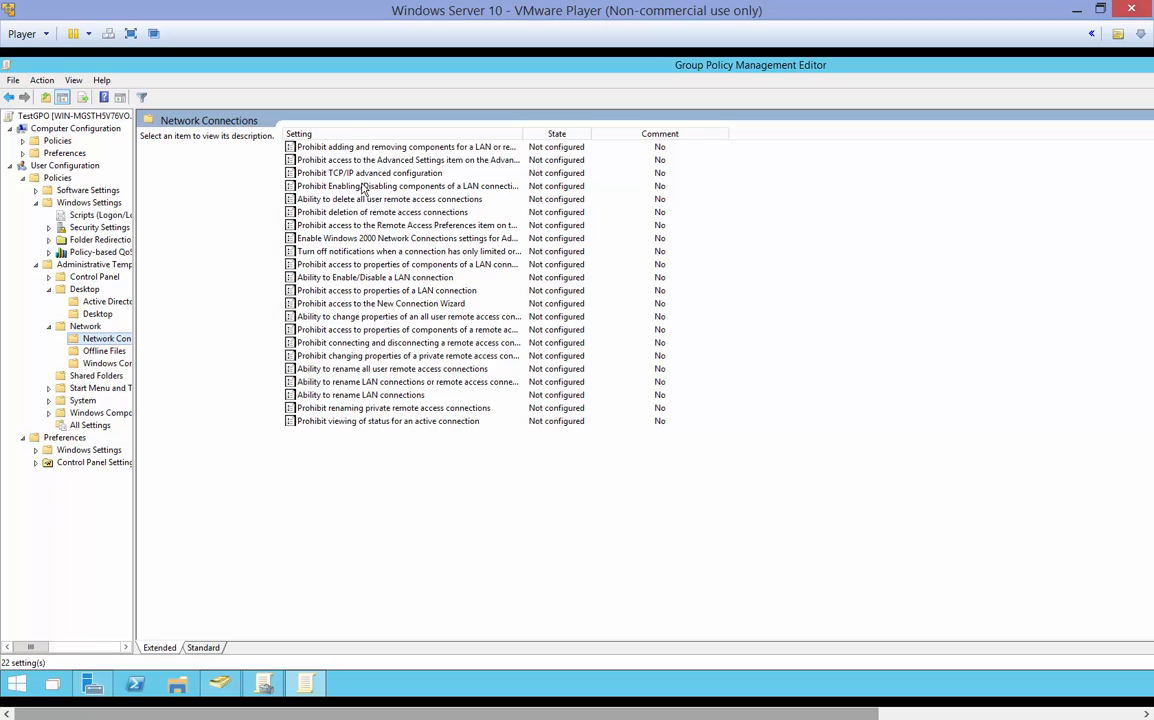
pyautogui.doubleClick(371, 172)
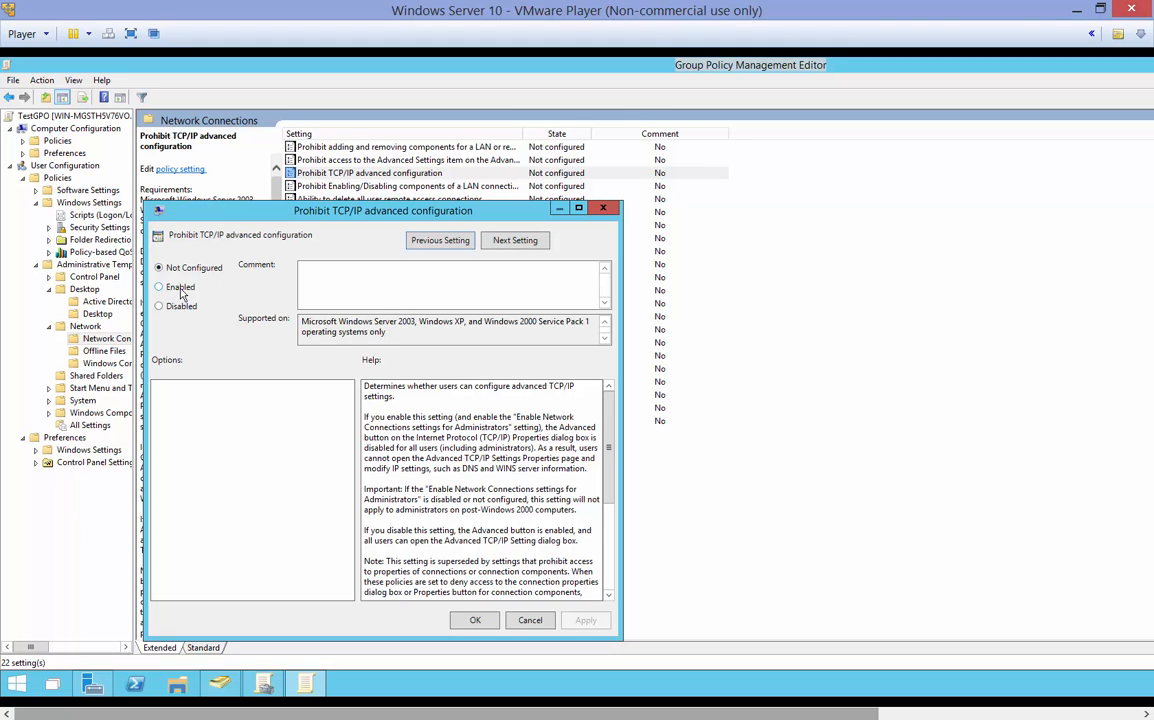
# Step: Set 'Prohibit TCP/IP advanced configuration' to Enabled and apply it via Next Setting
pyautogui.click(158, 287)
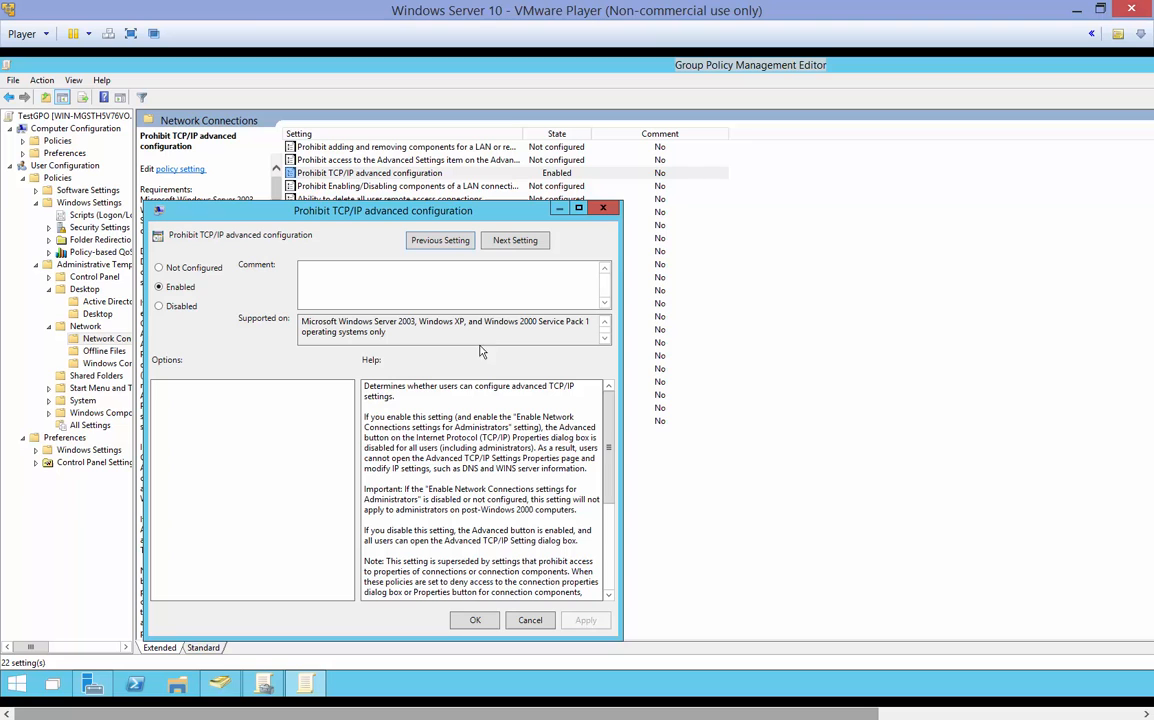
pyautogui.click(515, 240)
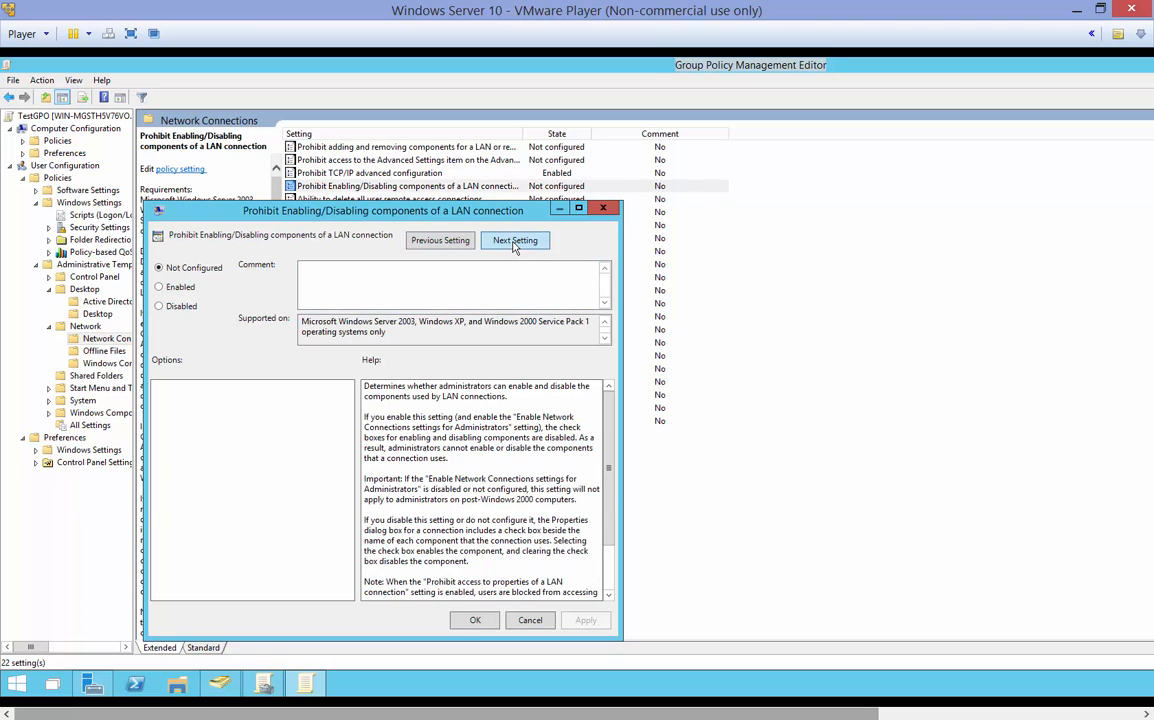
# Step: Step through the next few Network Connections policies unchanged, then close the dialog
pyautogui.click(514, 240)
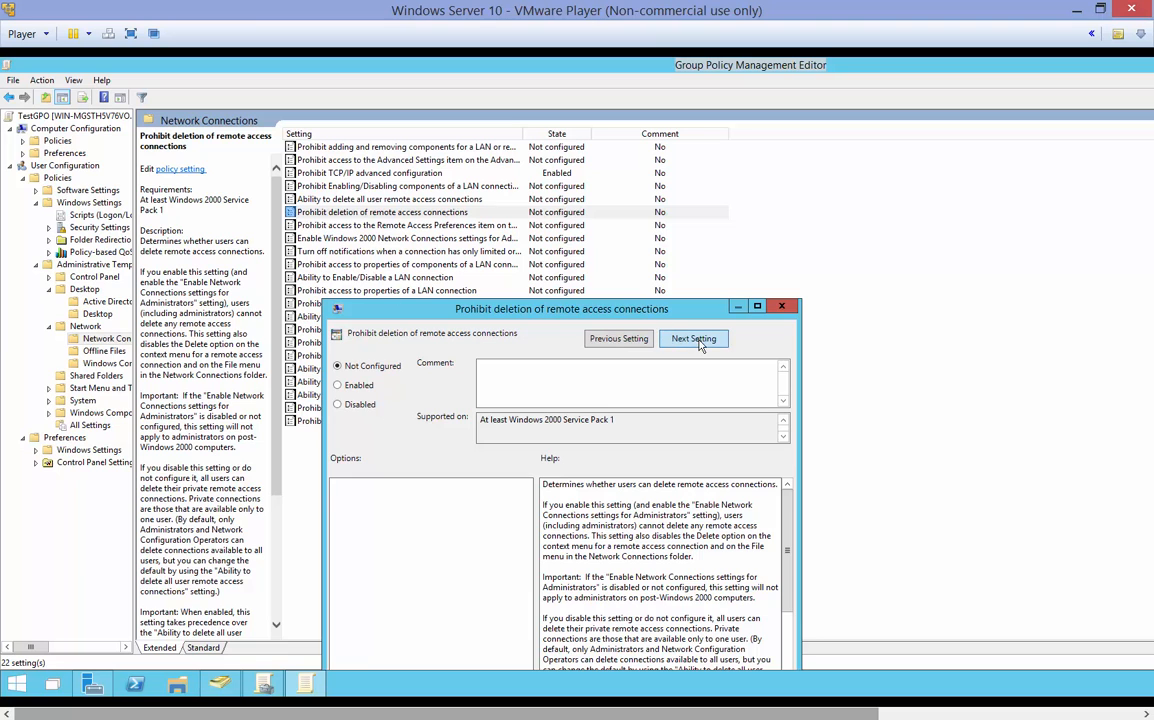
pyautogui.click(693, 338)
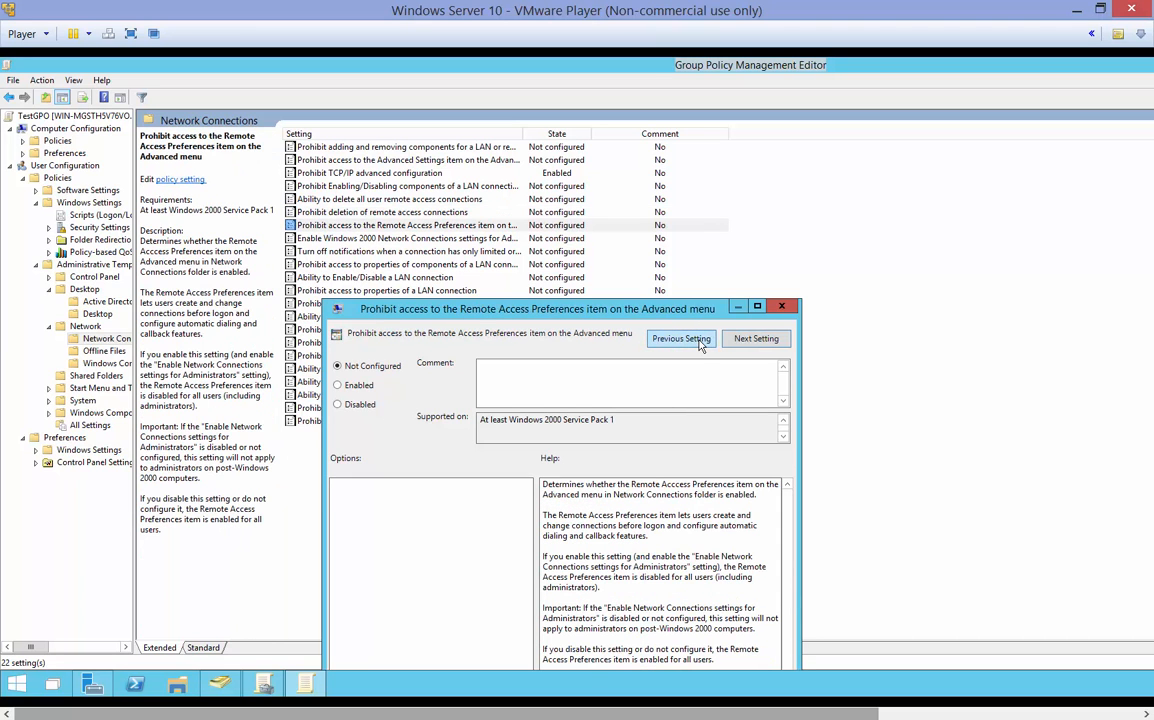
pyautogui.click(756, 338)
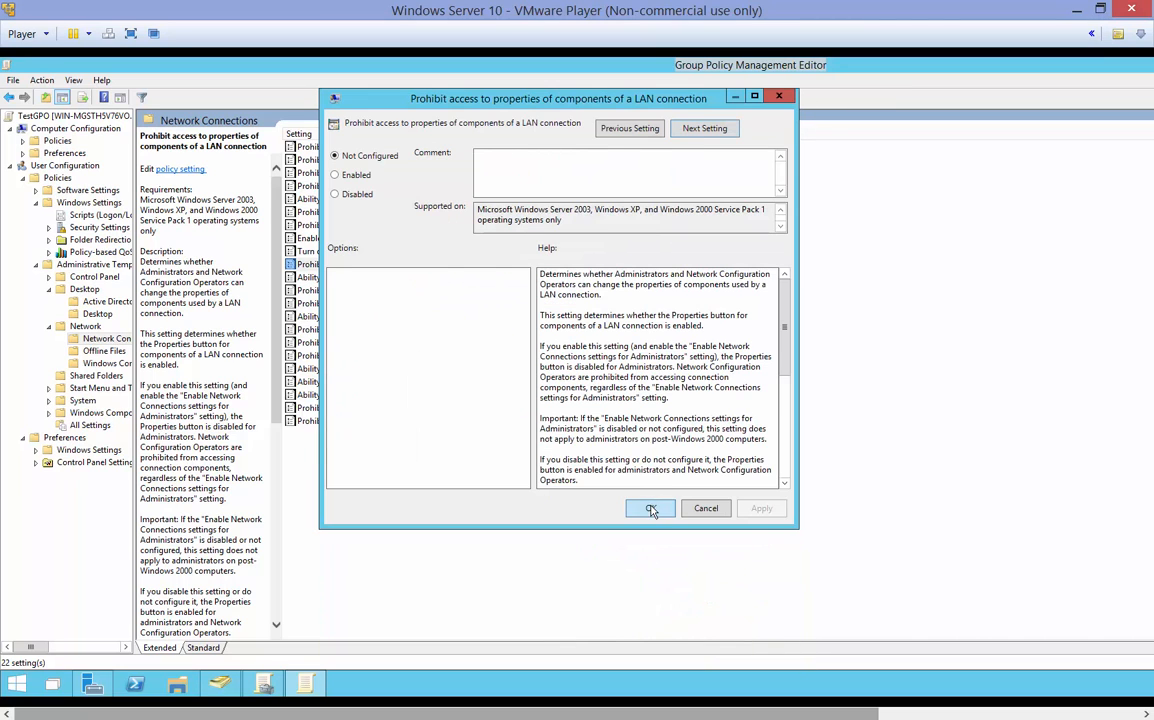
pyautogui.click(650, 508)
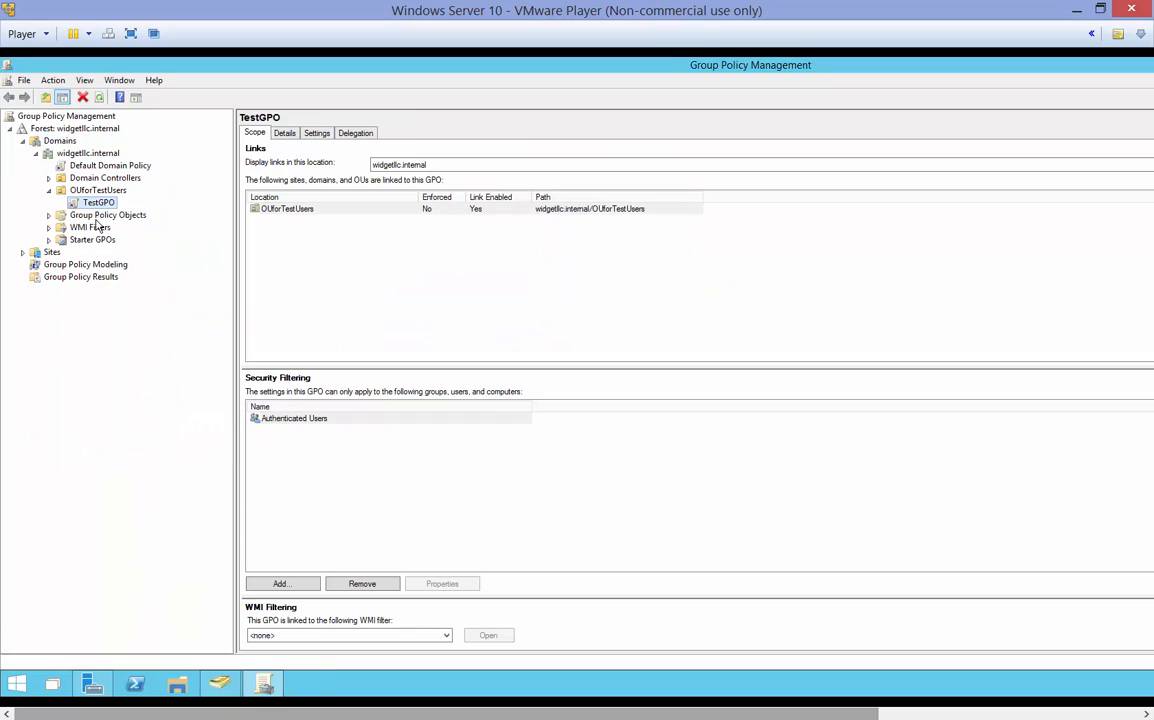
pyautogui.moveTo(168, 273)
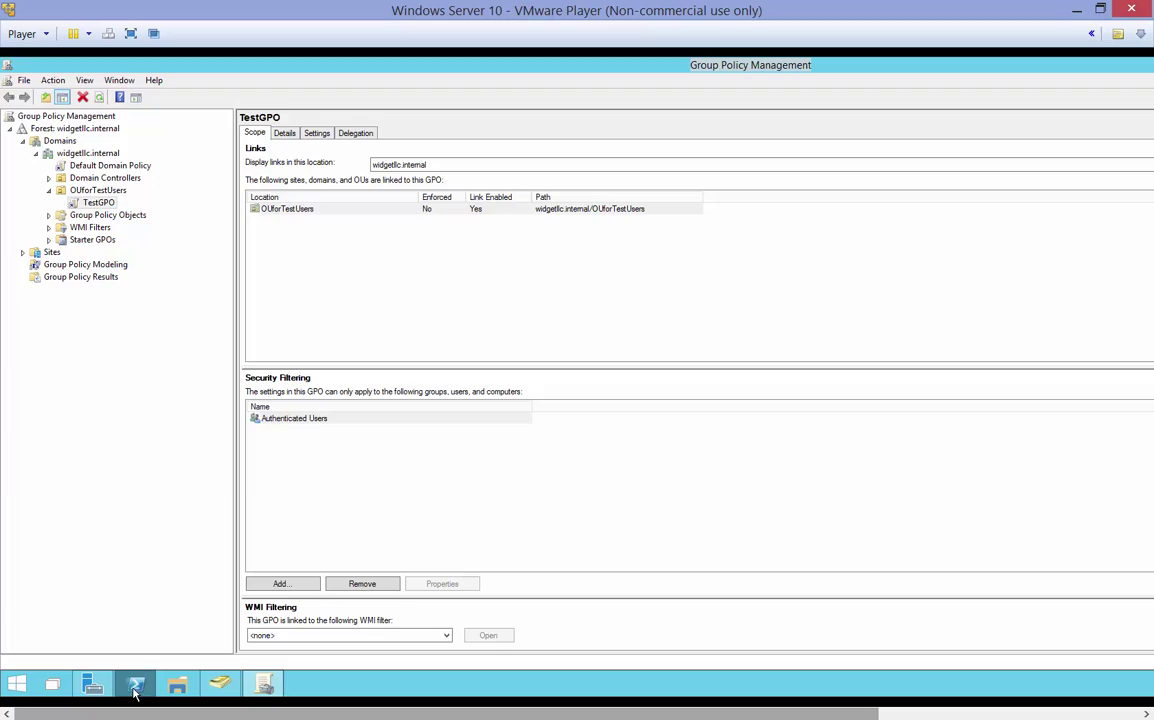
# Step: Run gpupdate /force in a PowerShell window
pyautogui.click(133, 679)
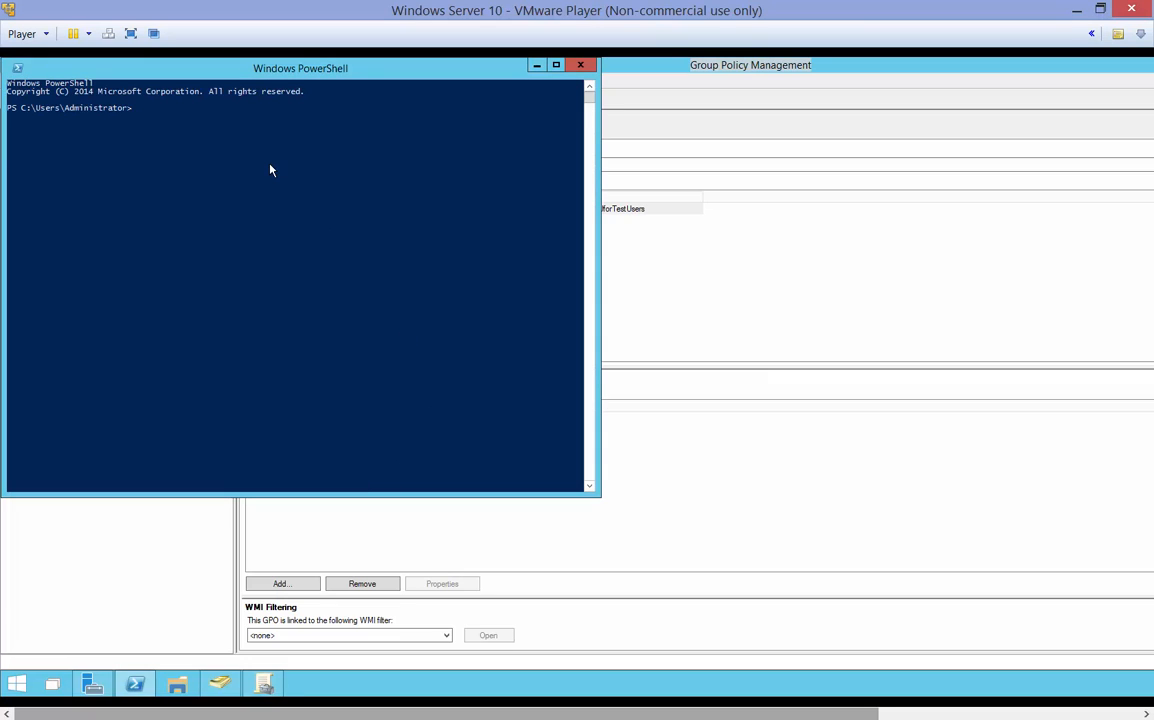
pyautogui.write('gpupdate /force')
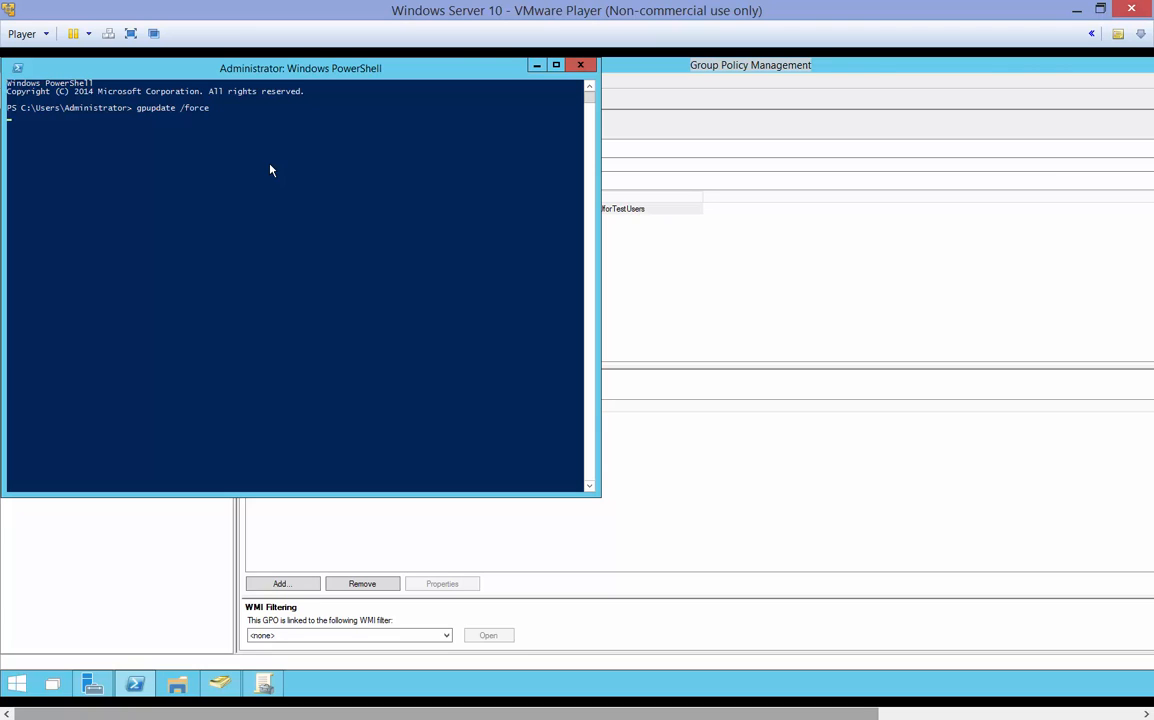
pyautogui.moveTo(354, 231)
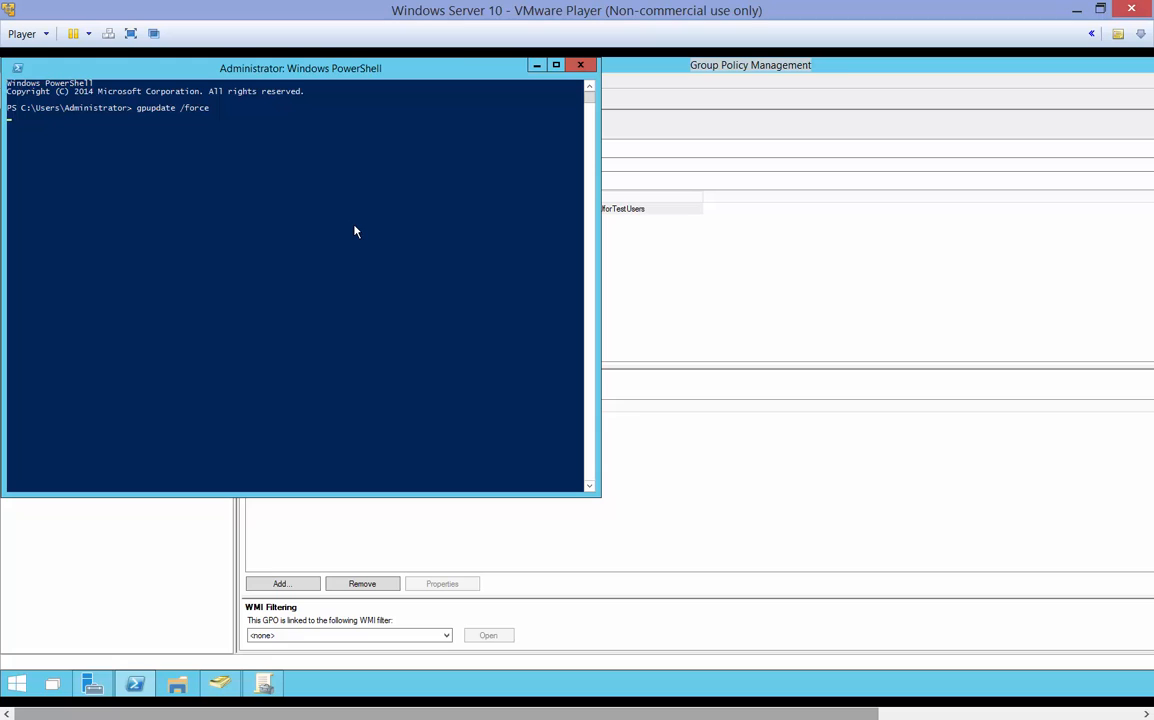
pyautogui.moveTo(288, 193)
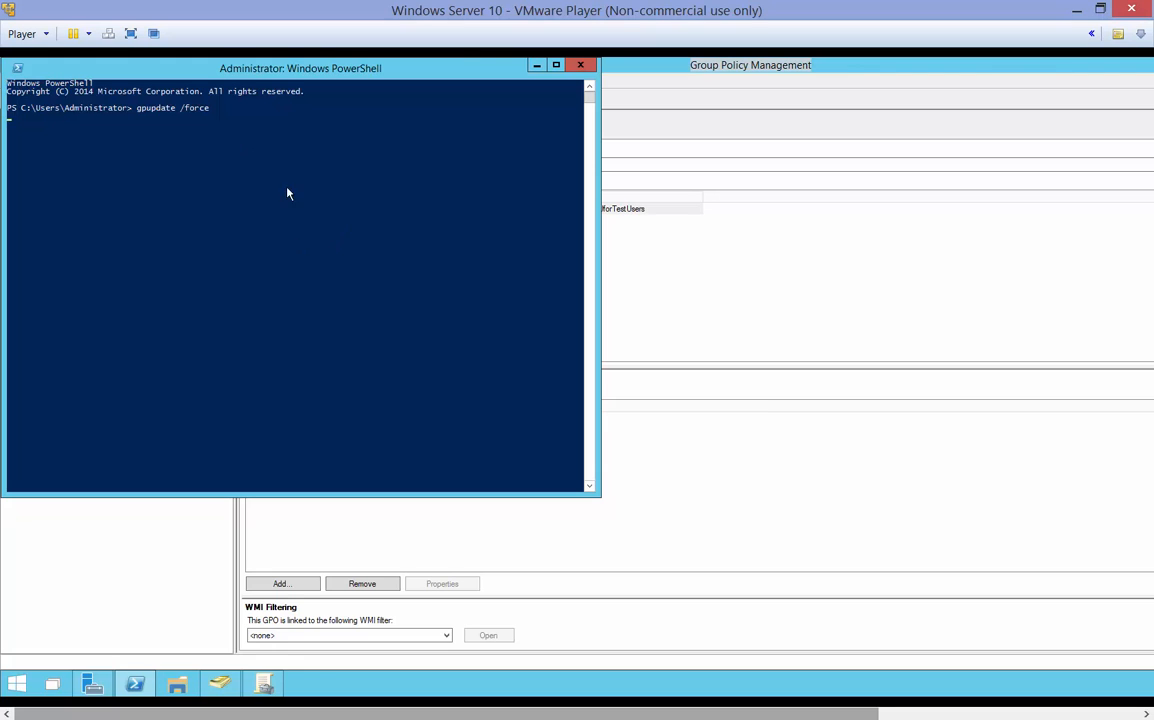